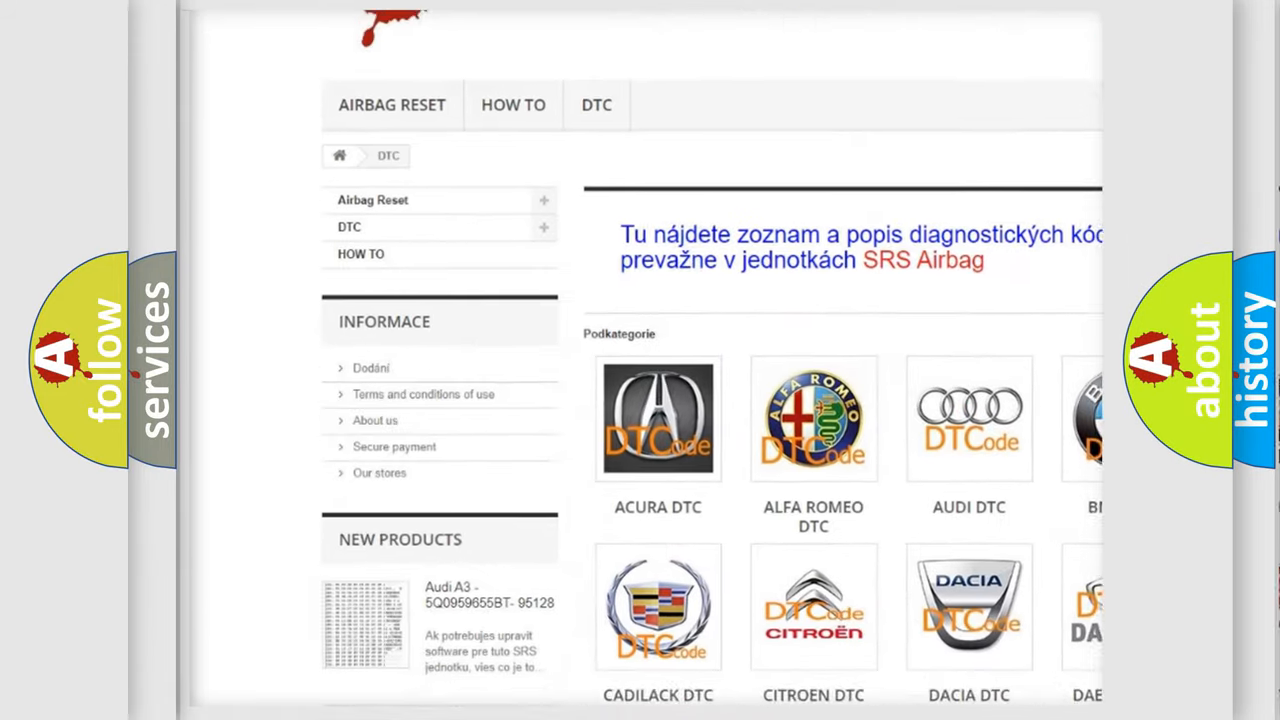
scroll(down, 3)
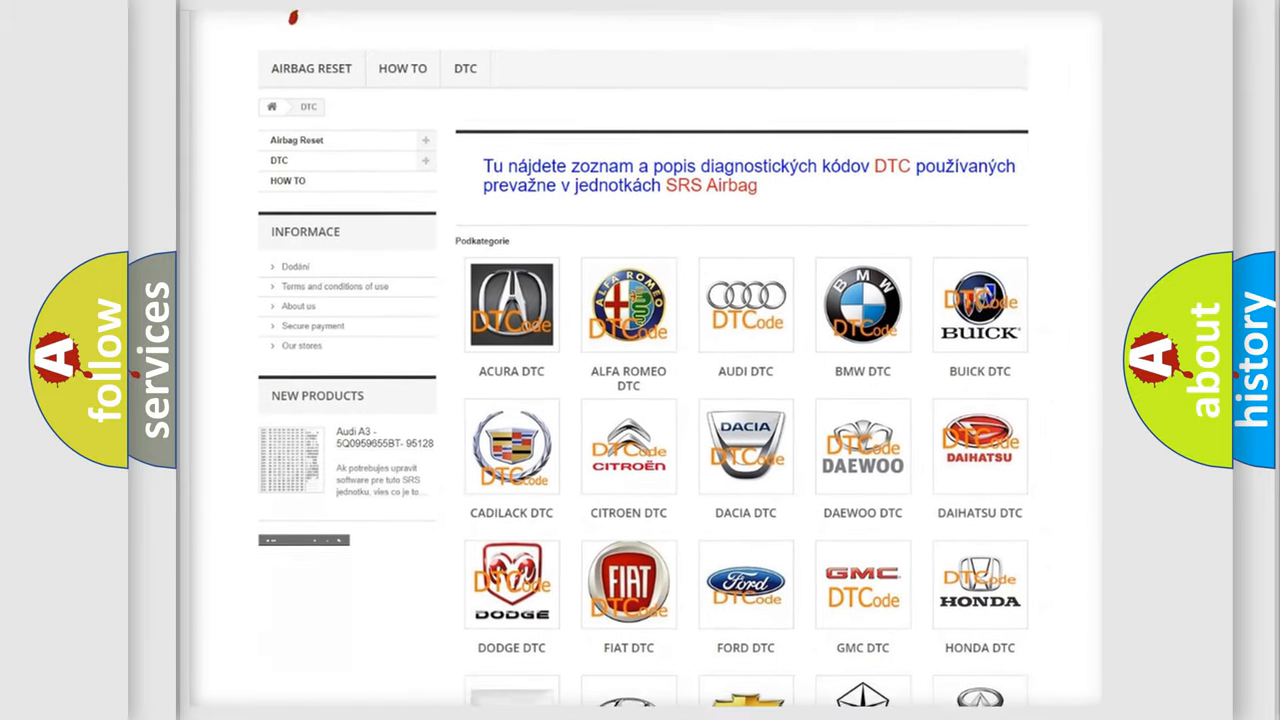
scroll(down, 3)
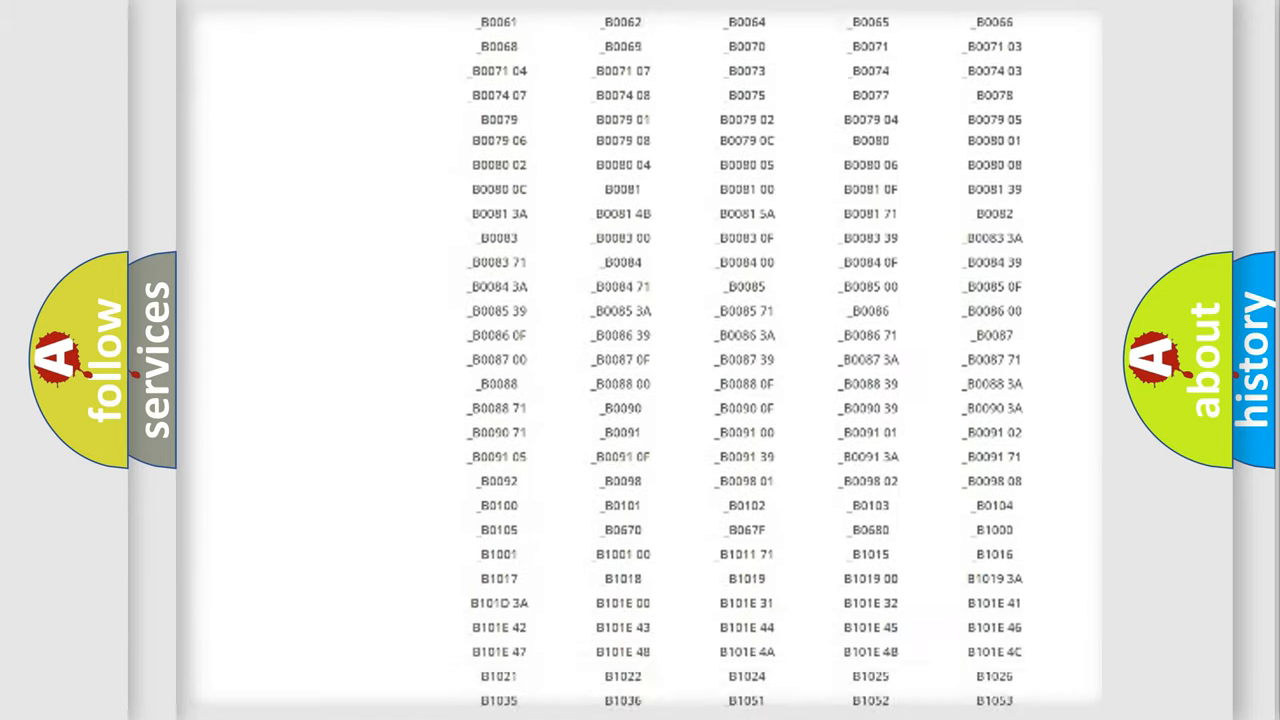
scroll(up, 3)
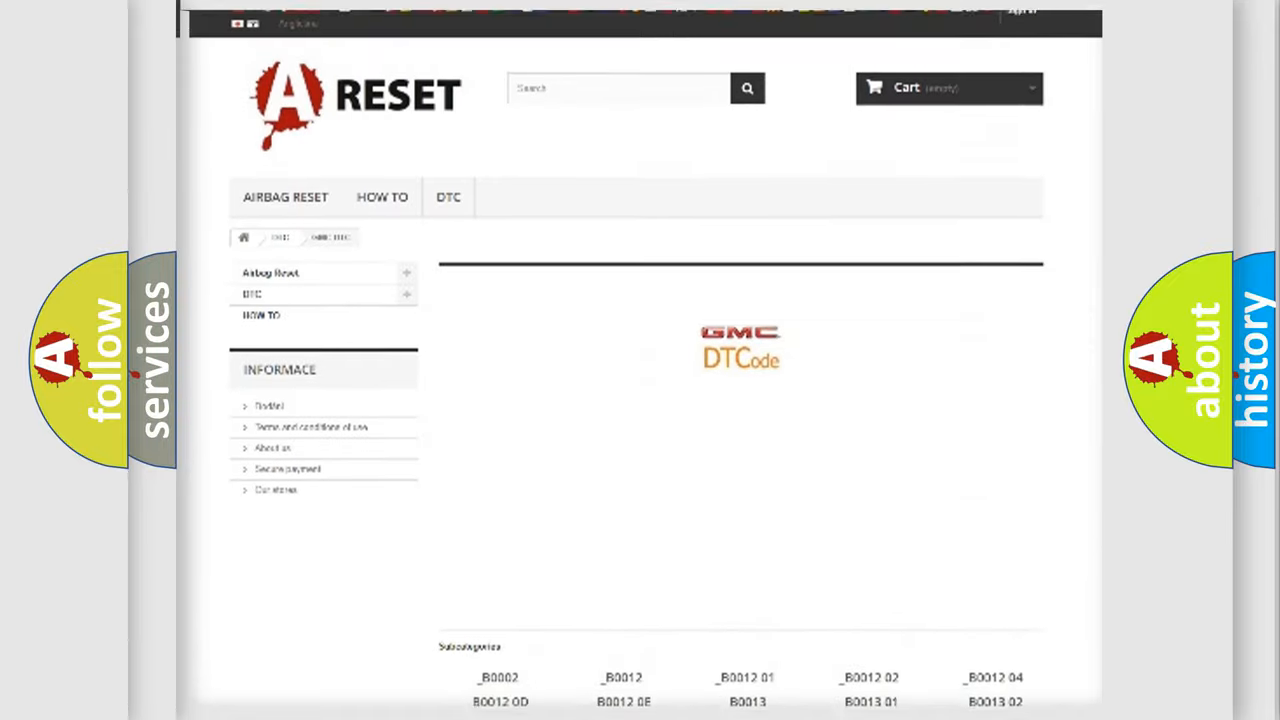